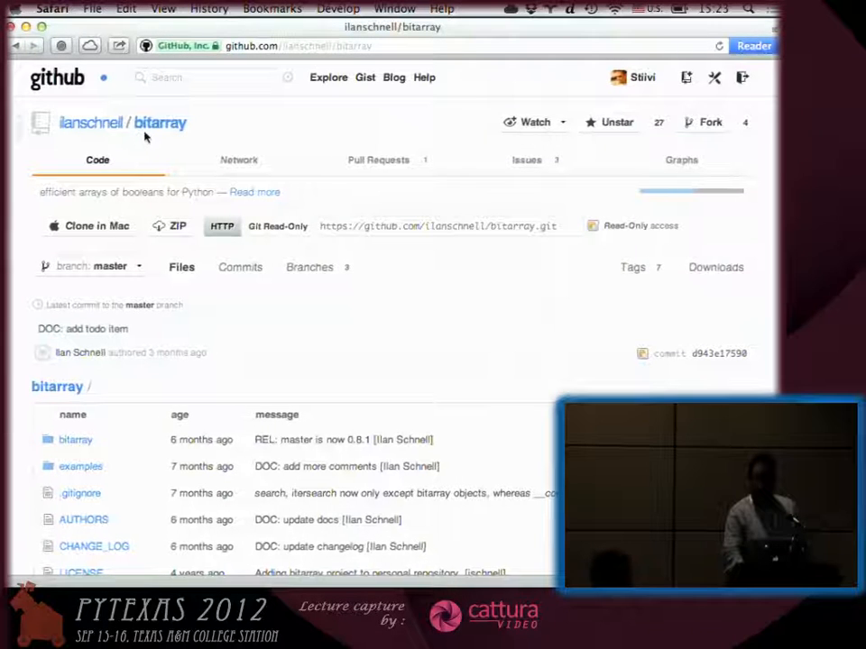
pyautogui.moveTo(25, 173)
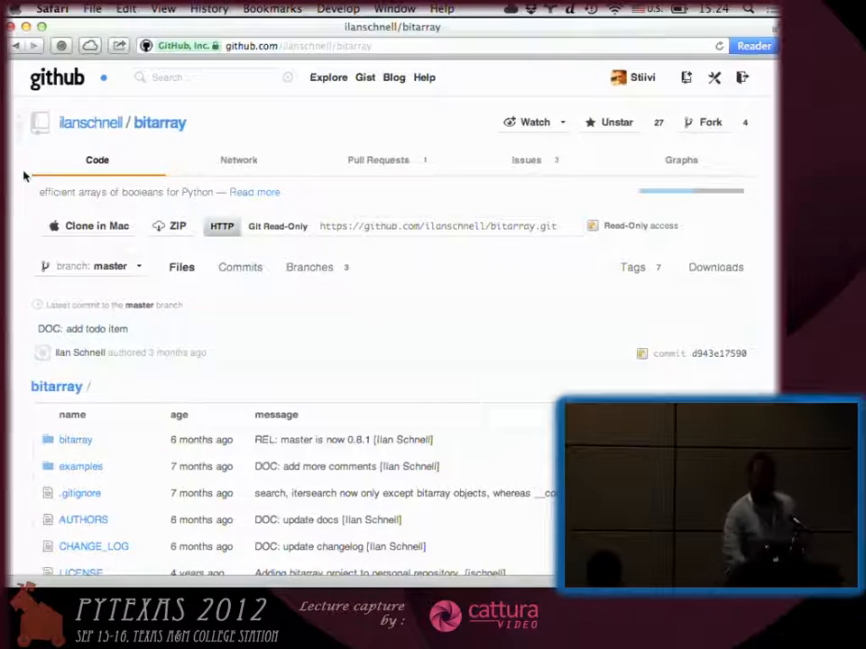
# Step: Scroll past the file list to the README.rst heading and its Key features list
pyautogui.scroll(-3)
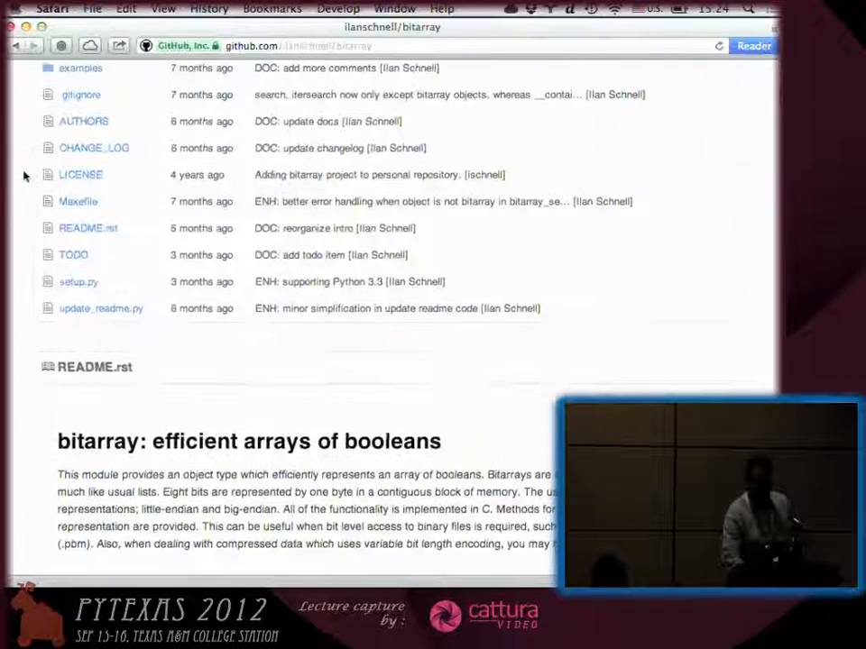
pyautogui.scroll(-3)
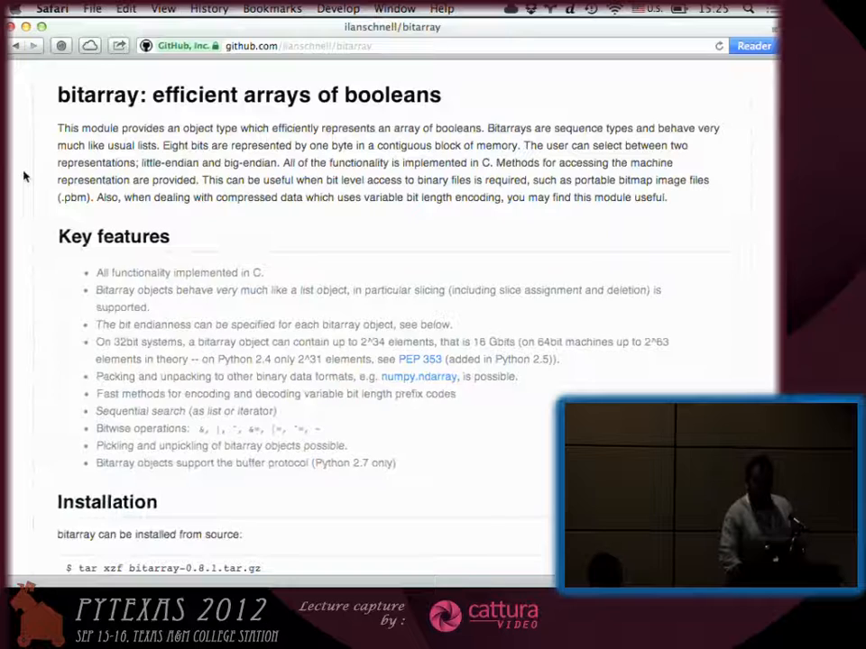
# Step: Scroll through Installation and Using the module until the Bit endianness examples are in view
pyautogui.scroll(-3)
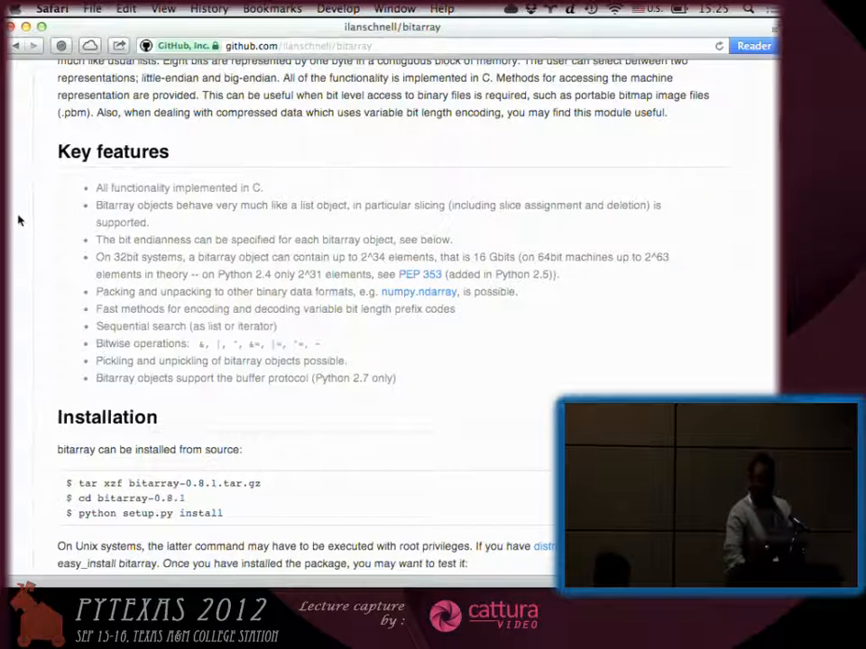
pyautogui.scroll(-3)
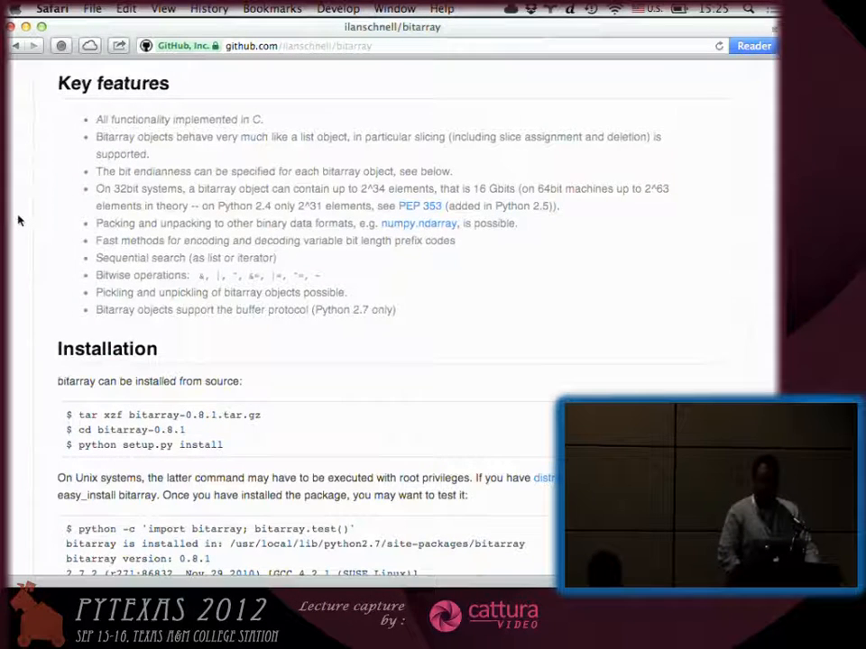
pyautogui.scroll(-3)
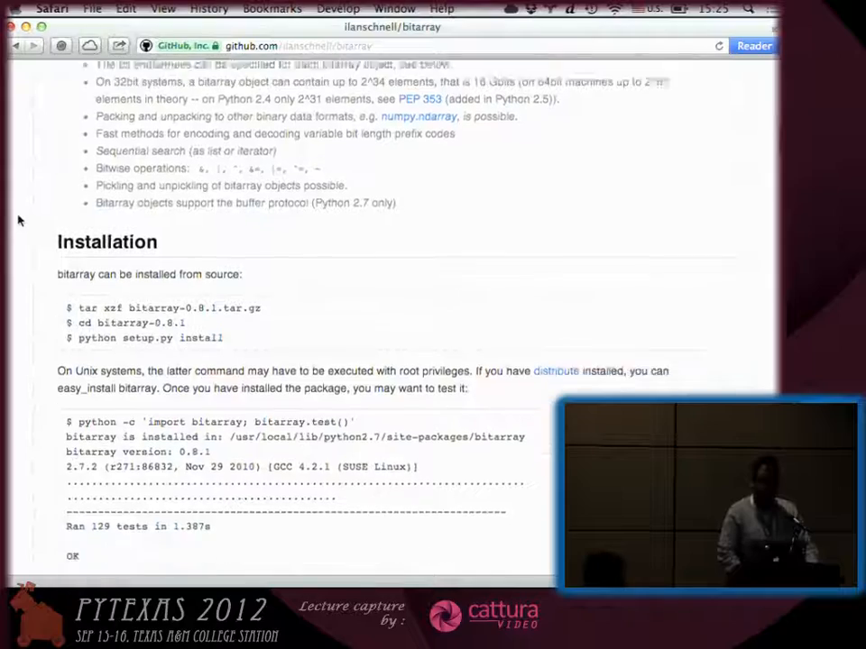
pyautogui.scroll(-3)
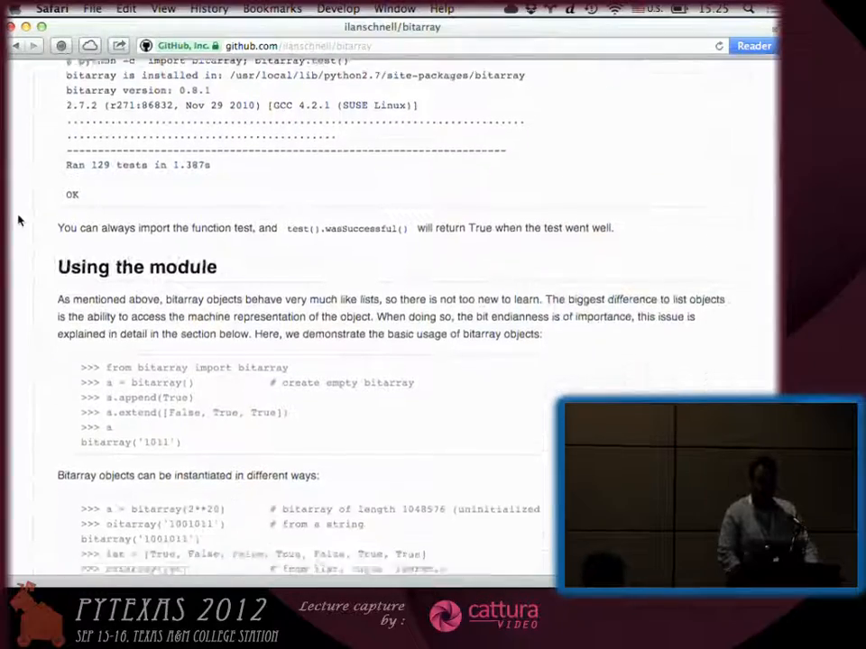
pyautogui.scroll(-3)
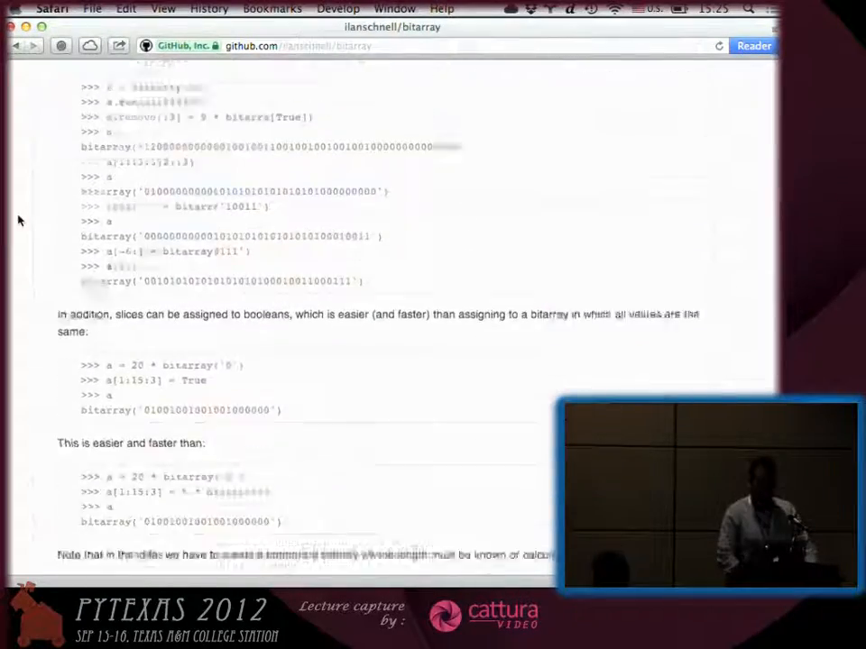
pyautogui.scroll(-3)
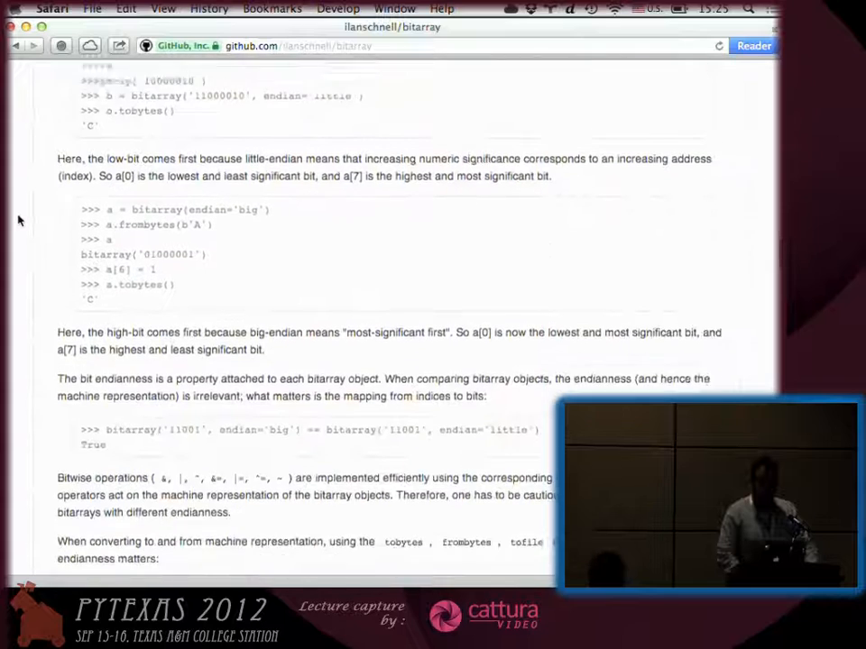
pyautogui.scroll(3)
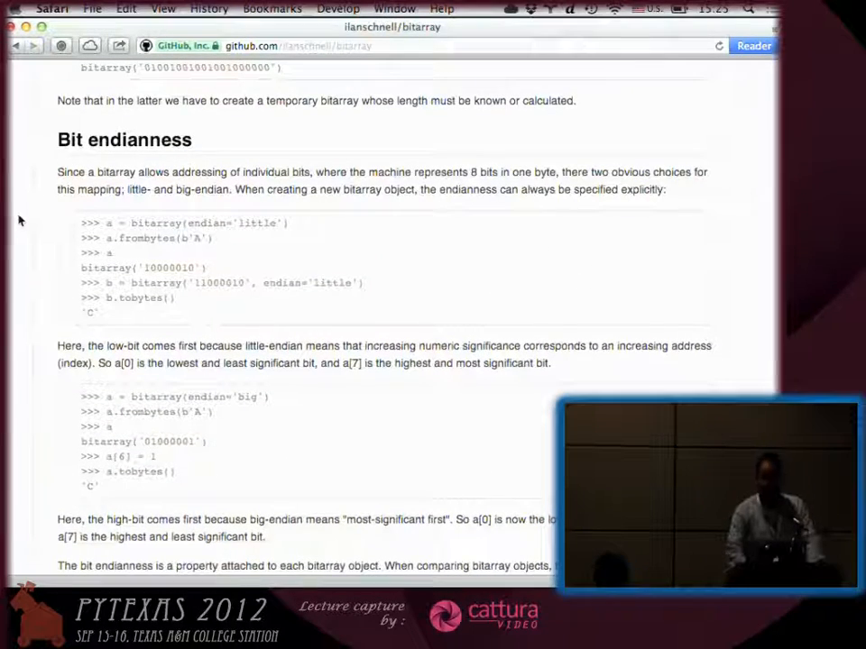
# Step: Scroll on to the Buffer protocol section and the start of Variable bit length prefix codes
pyautogui.scroll(-3)
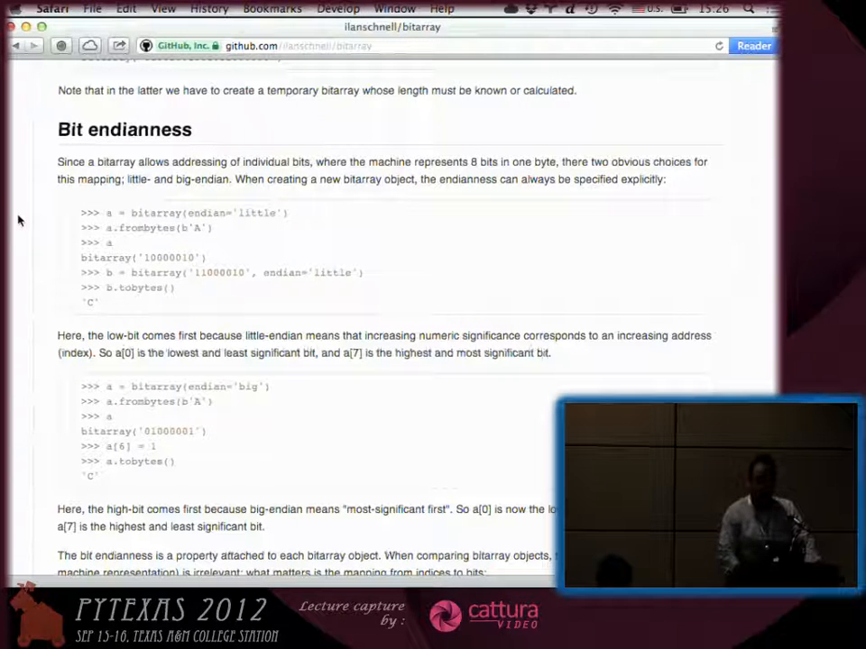
pyautogui.scroll(-3)
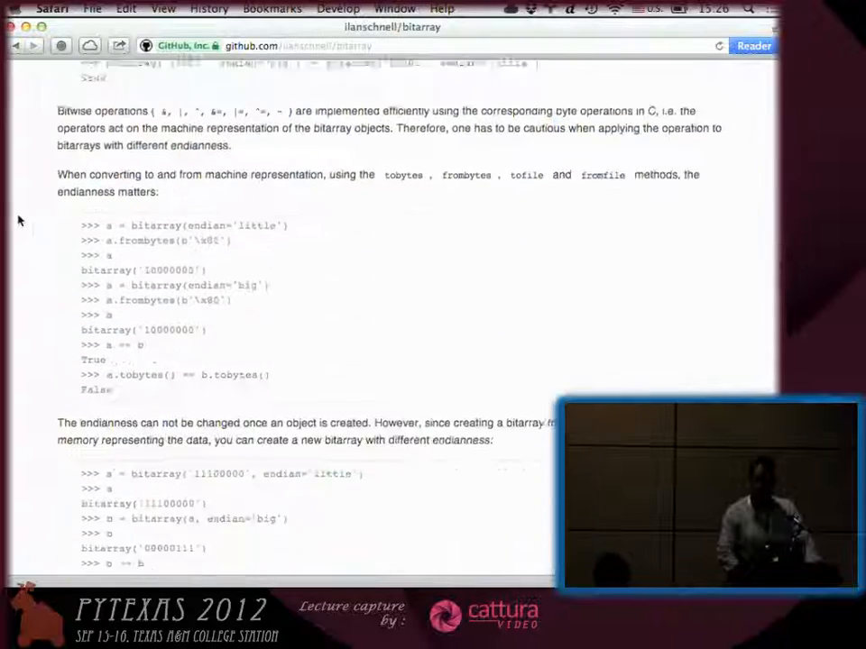
pyautogui.scroll(-3)
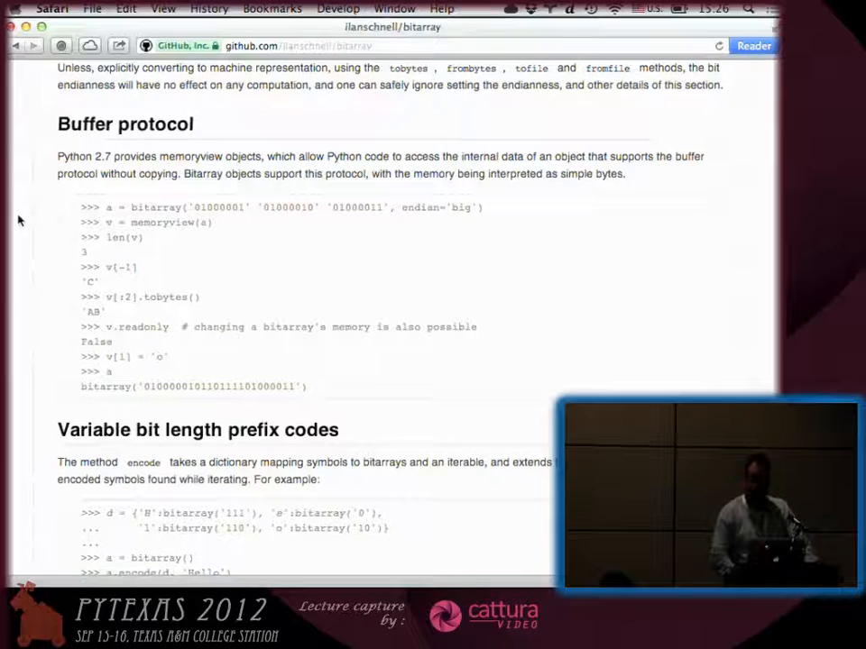
# Step: Scroll into the Reference section on the bitarray class, then back to the repository file list
pyautogui.scroll(-3)
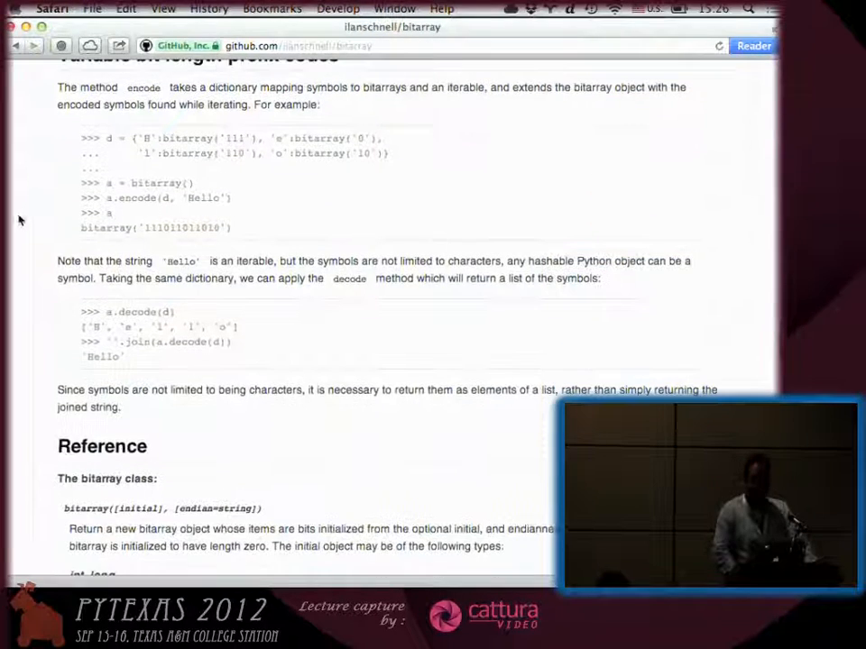
pyautogui.scroll(3)
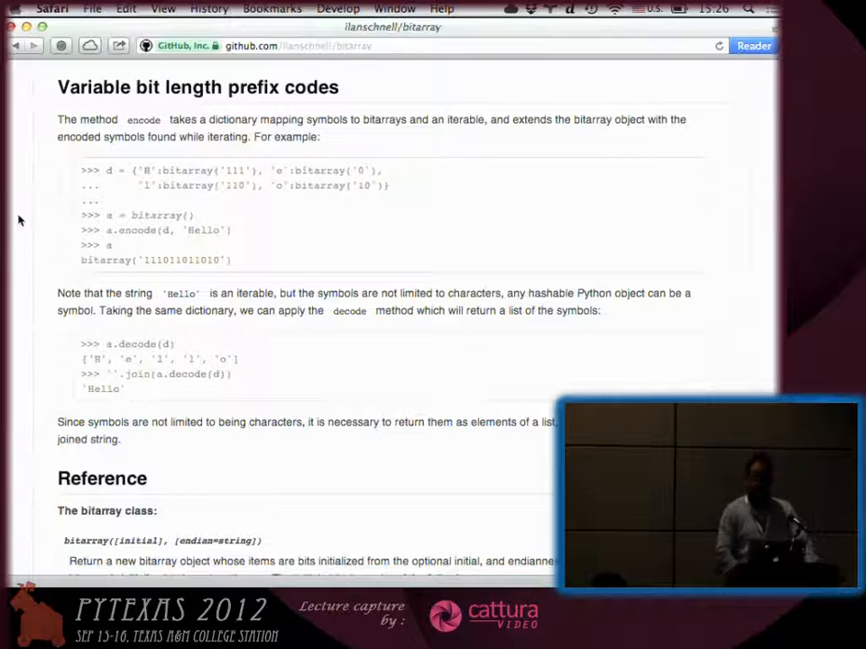
pyautogui.scroll(-3)
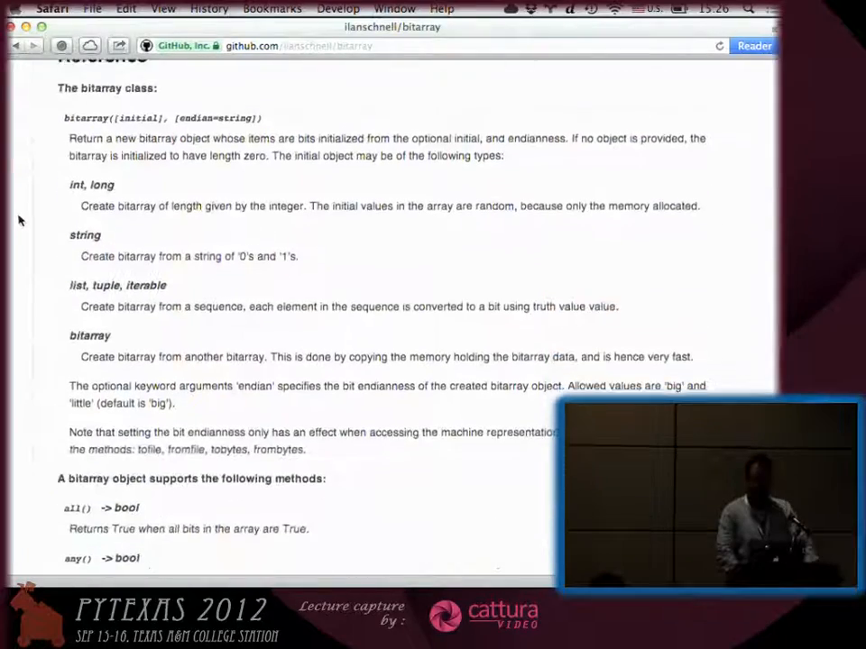
pyautogui.scroll(-3)
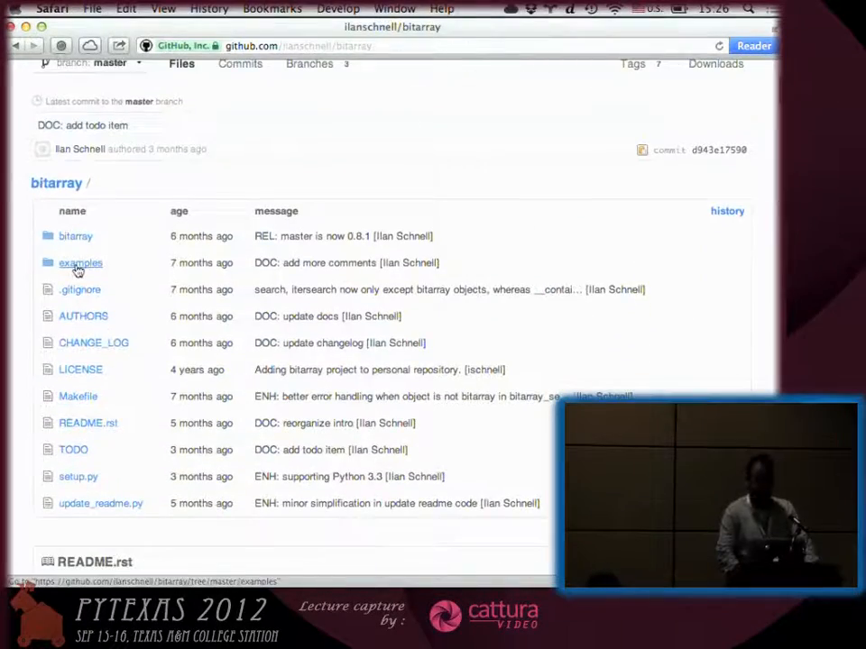
# Step: Navigate into examples, view bloom.py and scroll through the BloomFilter class source
pyautogui.click(79, 263)
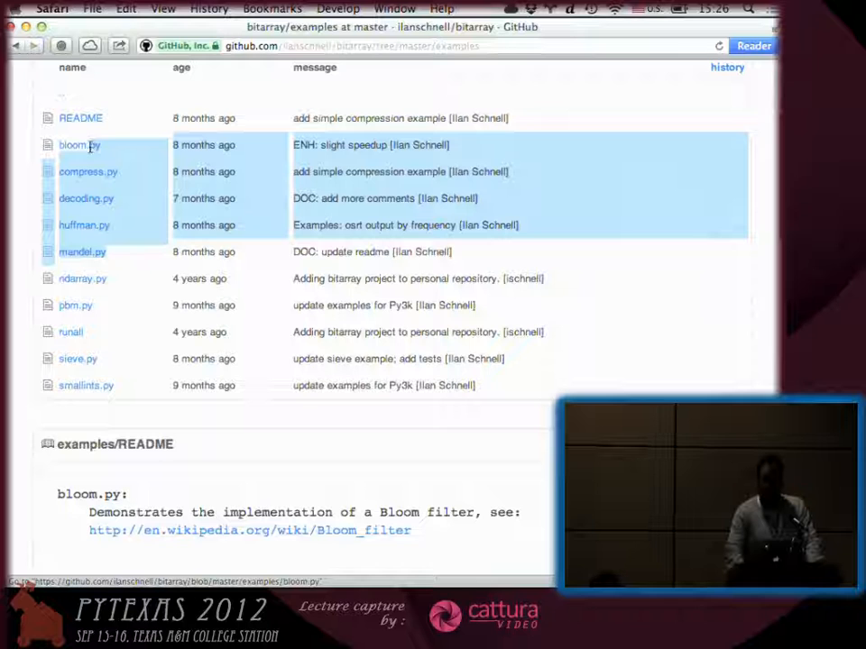
pyautogui.click(80, 144)
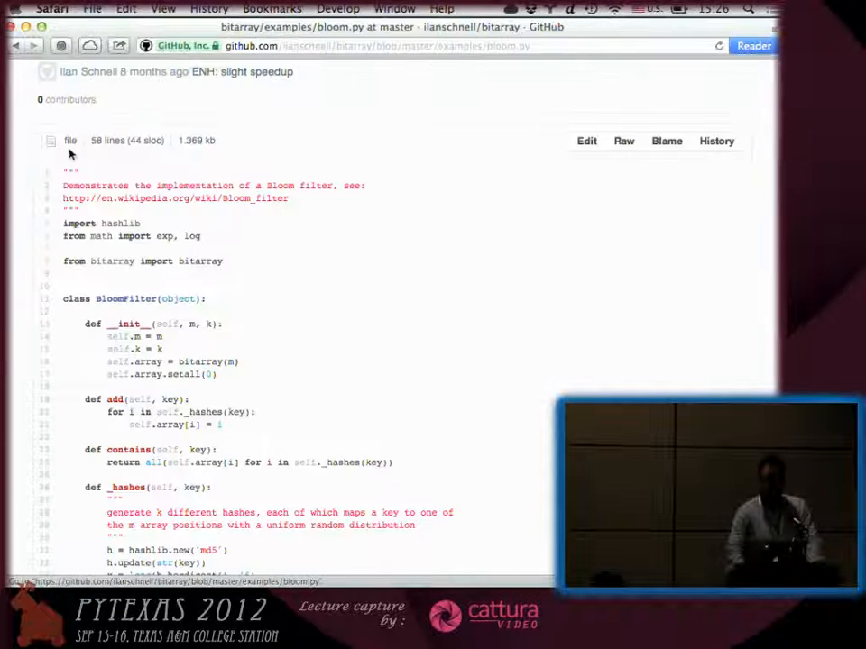
pyautogui.scroll(-3)
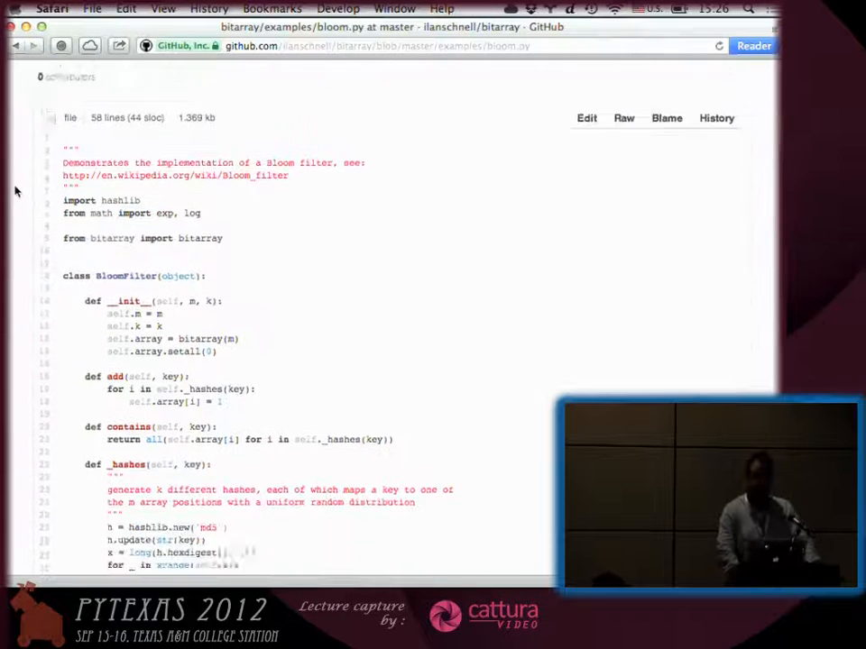
pyautogui.scroll(-3)
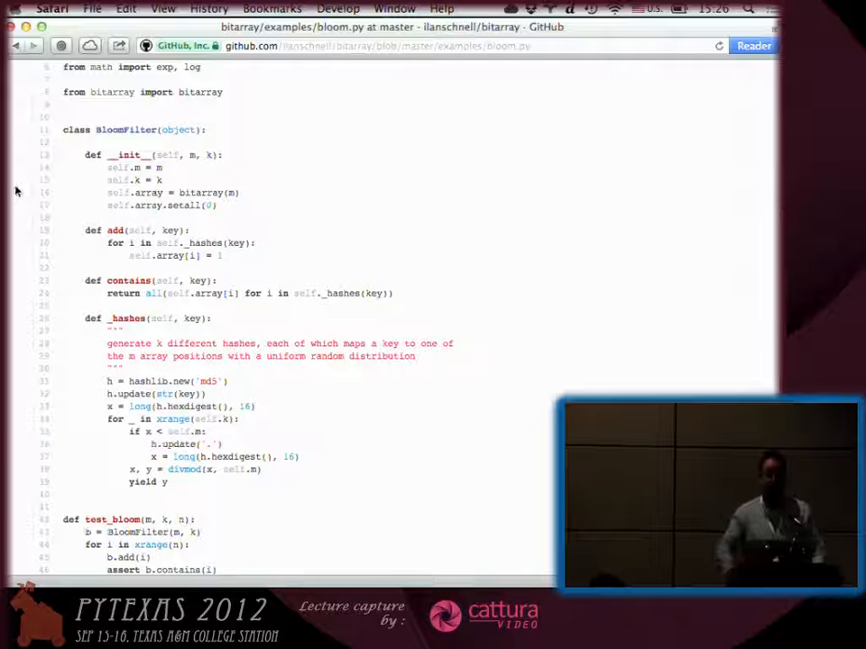